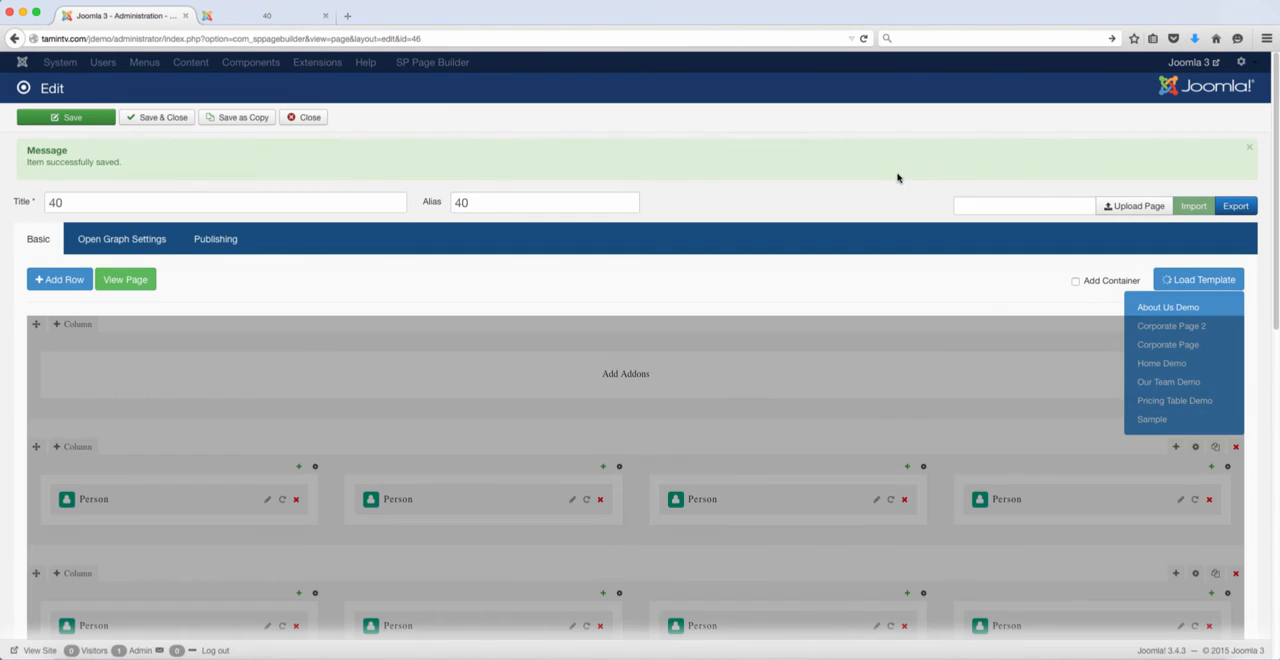
# Load the Pricing Table Demo template into page 40
pyautogui.click(1174, 400)
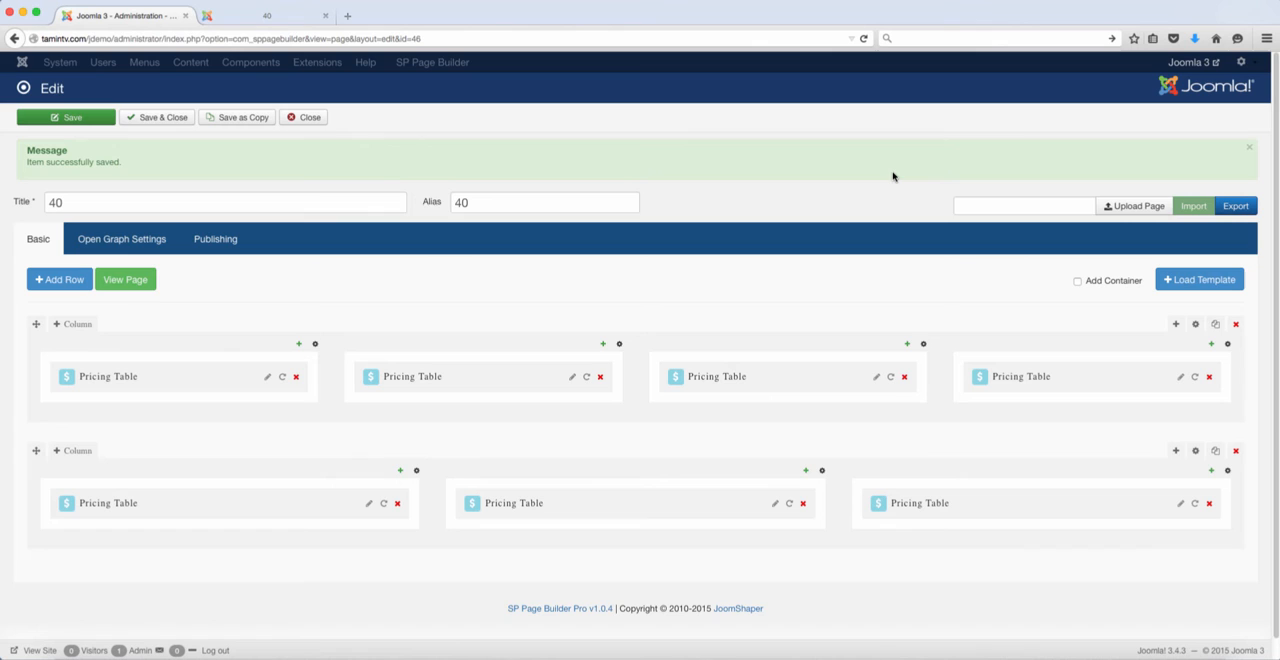
pyautogui.moveTo(790, 220)
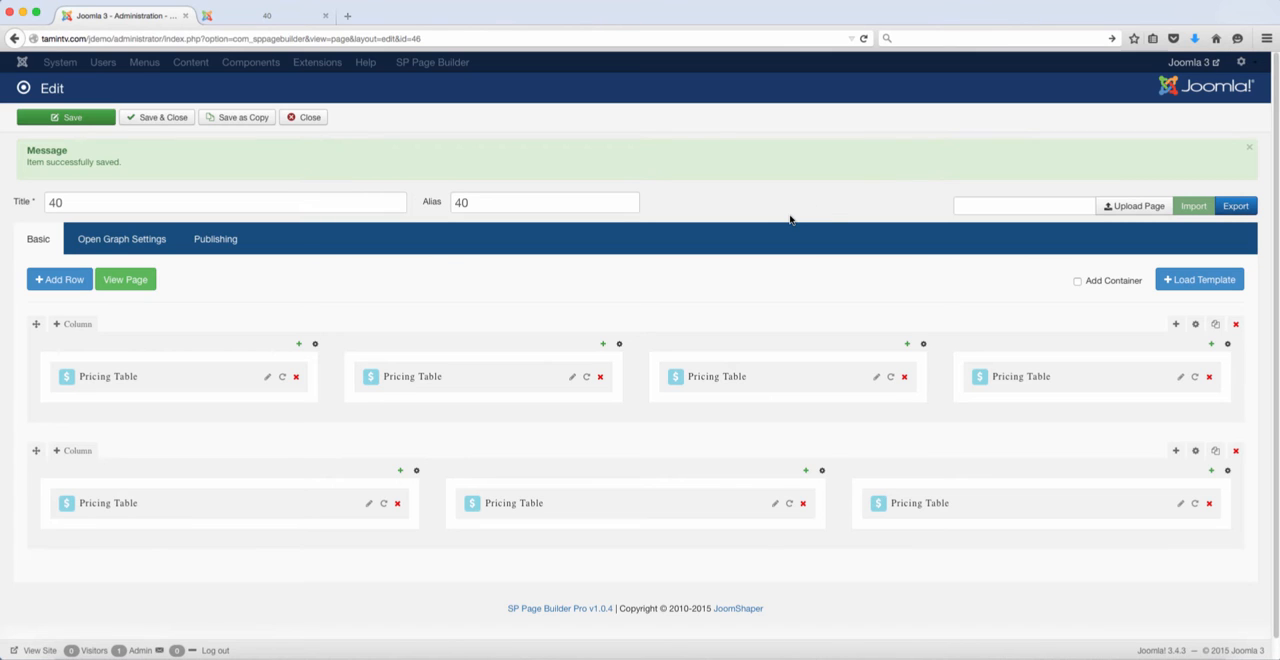
pyautogui.moveTo(628, 222)
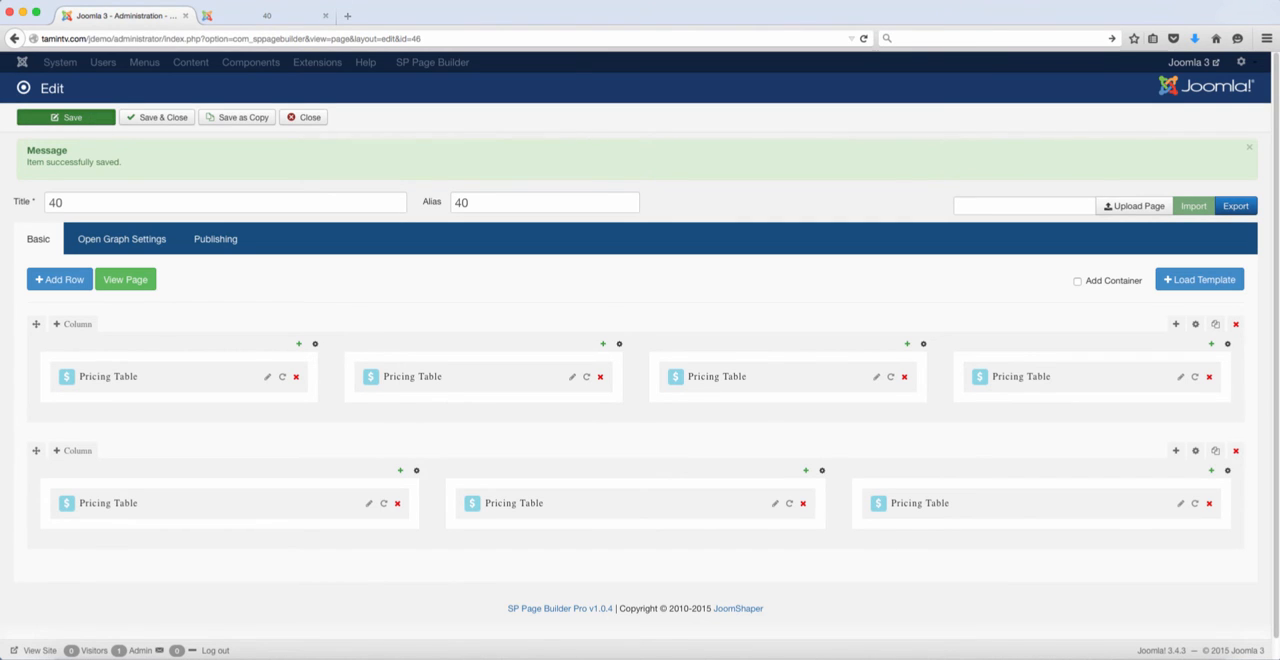
# Reload page 40 on the live site and scroll through the Pricing Plan and Special Offers tables
pyautogui.click(65, 117)
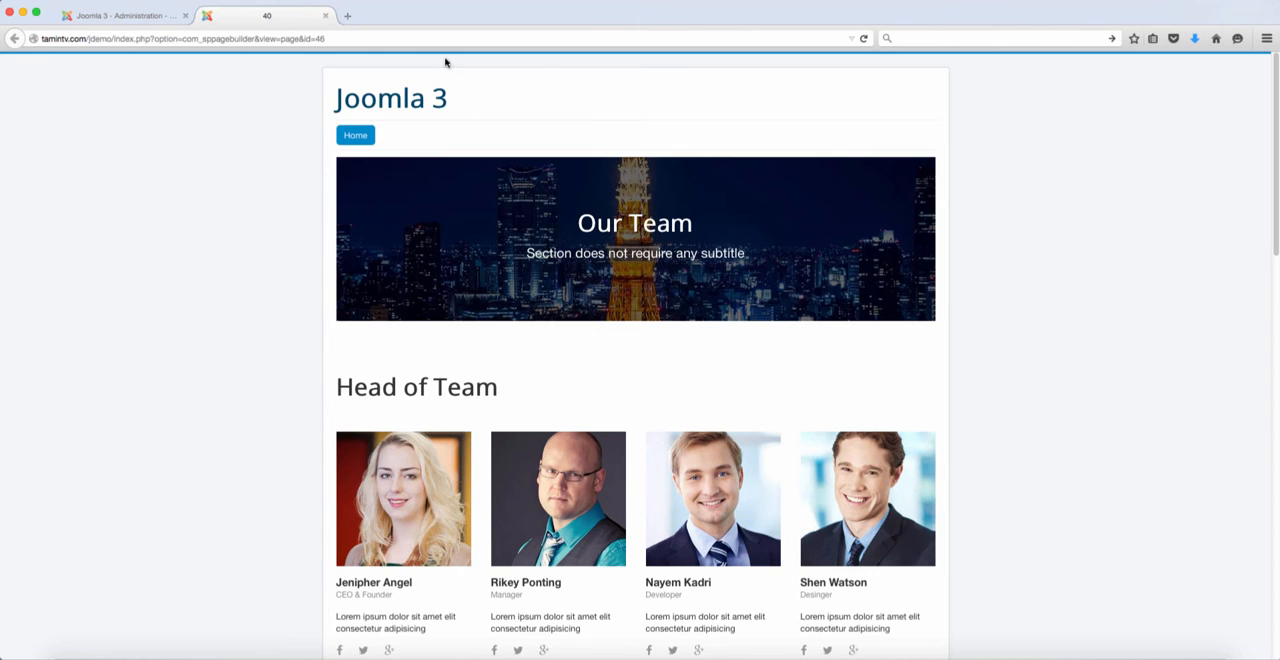
pyautogui.click(863, 38)
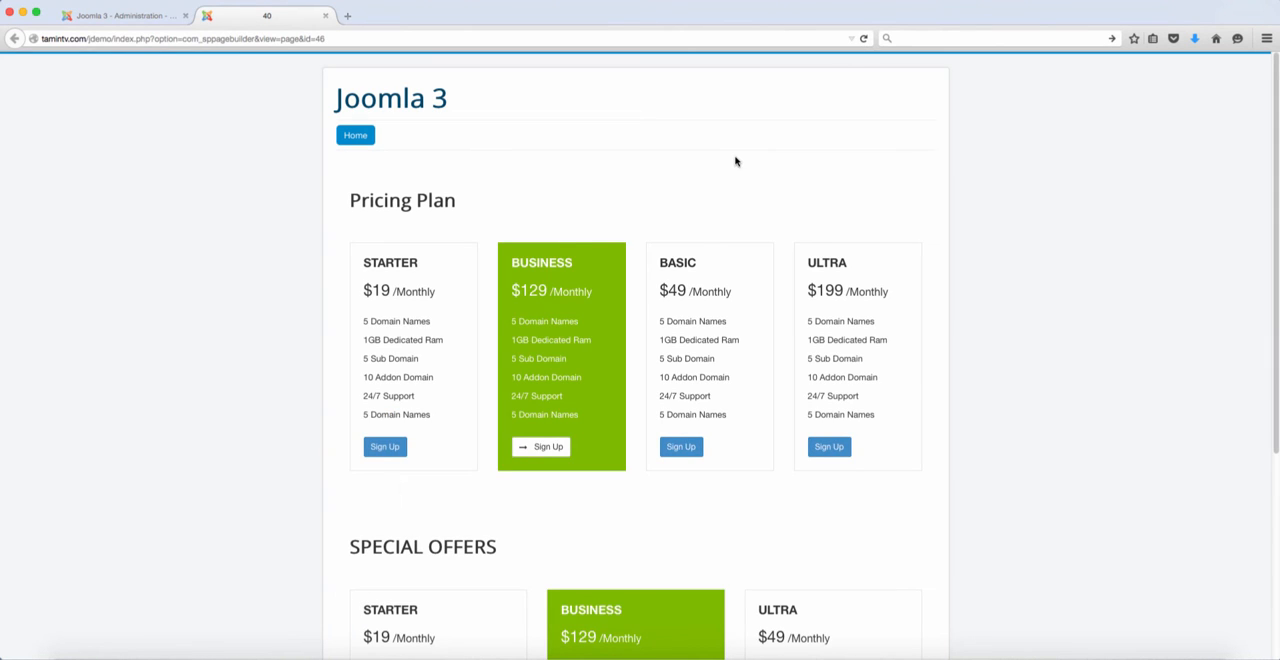
pyautogui.moveTo(398, 305)
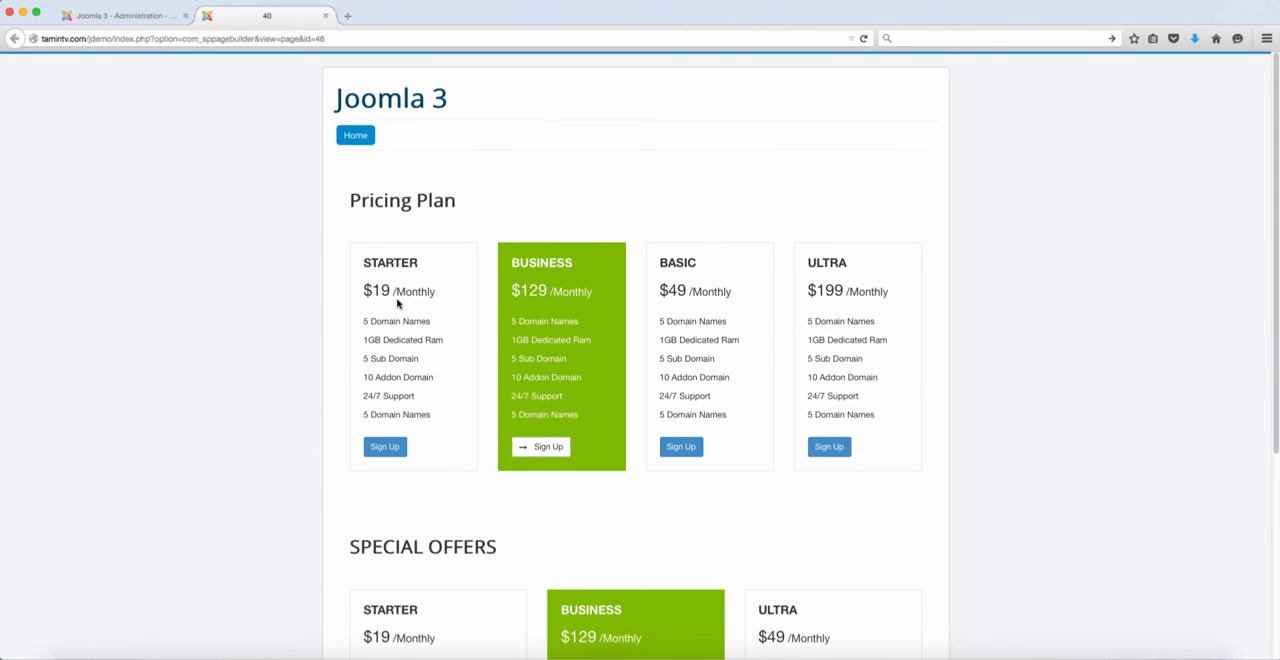
pyautogui.scroll(-3)
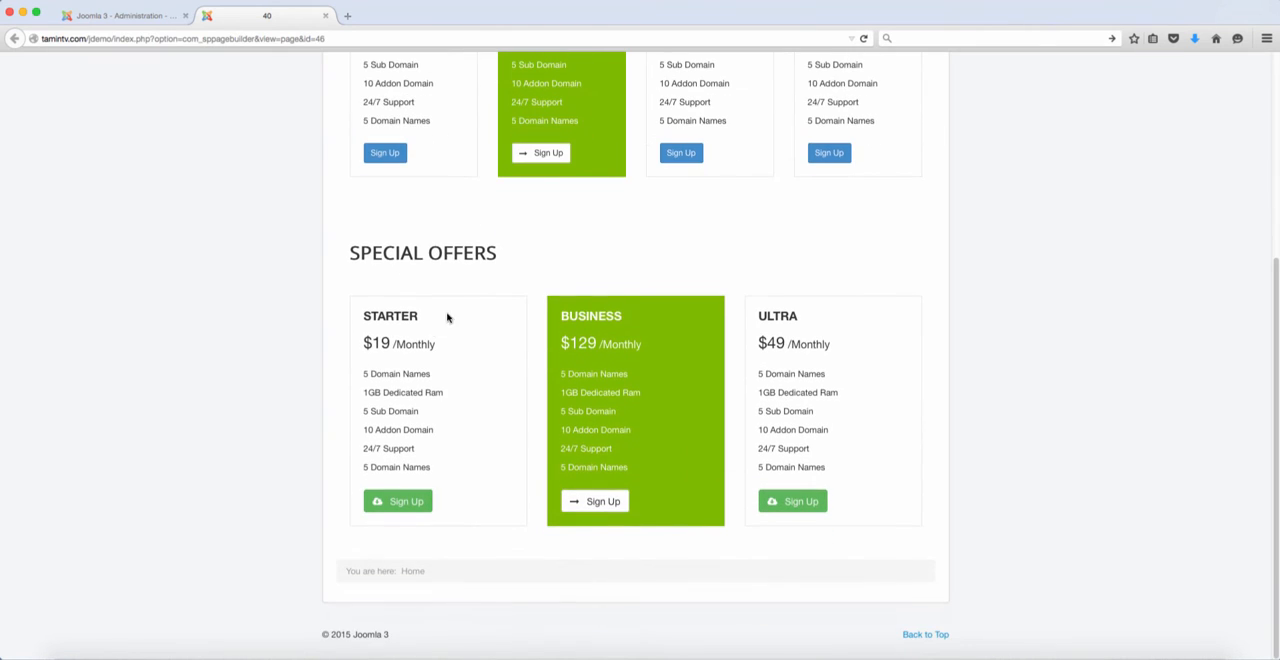
pyautogui.scroll(3)
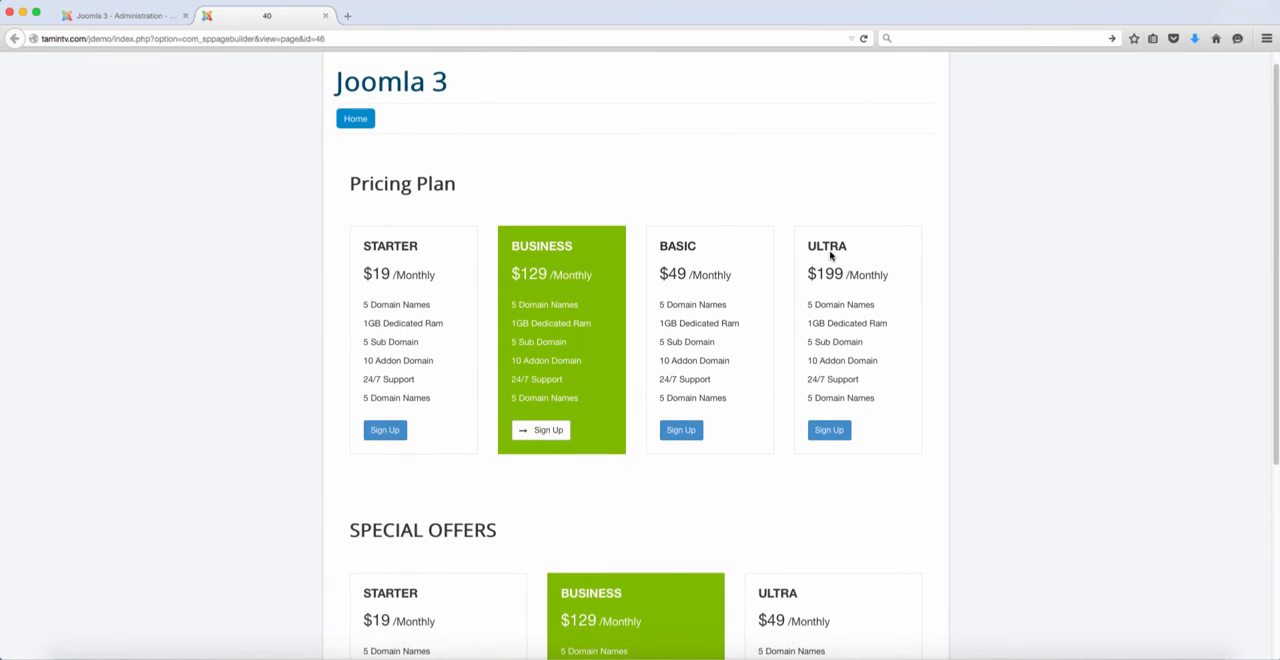
pyautogui.scroll(-3)
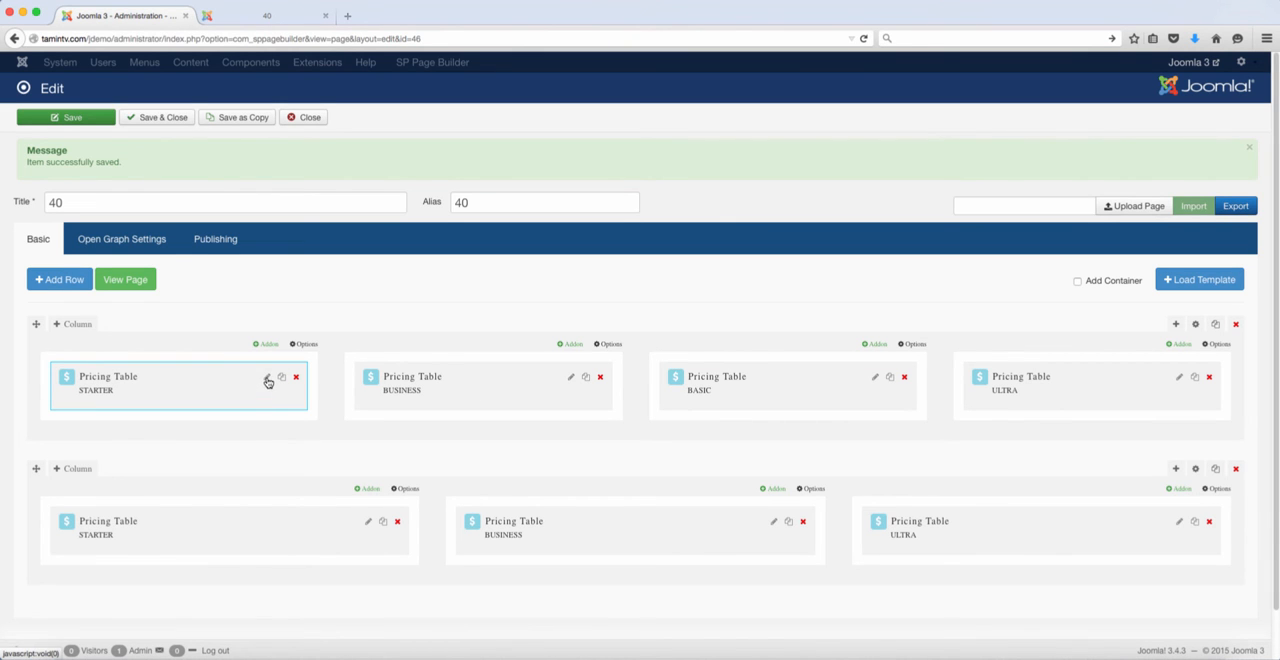
pyautogui.click(268, 377)
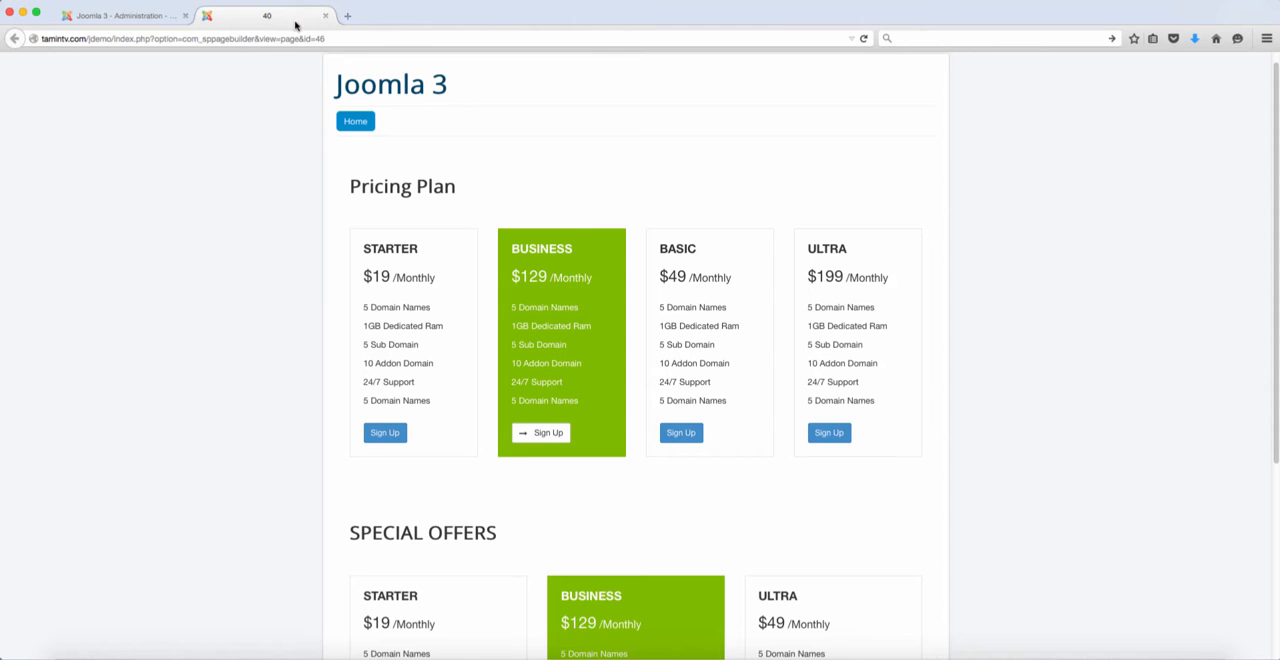
pyautogui.scroll(-3)
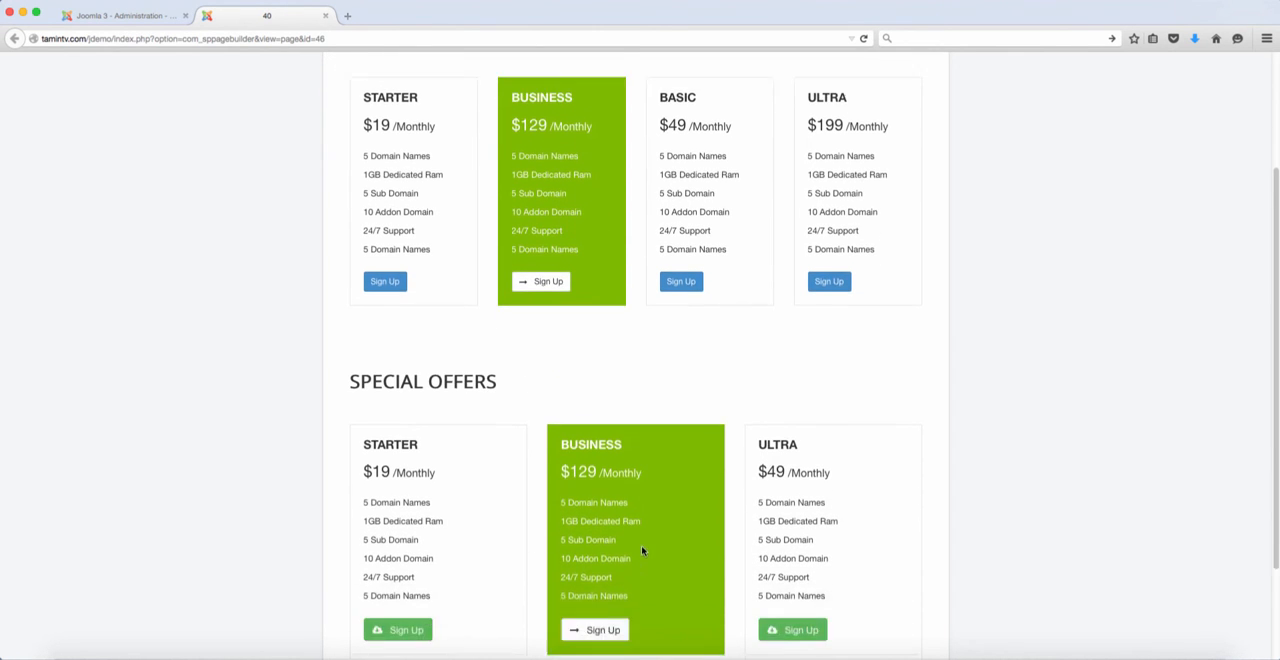
pyautogui.scroll(-3)
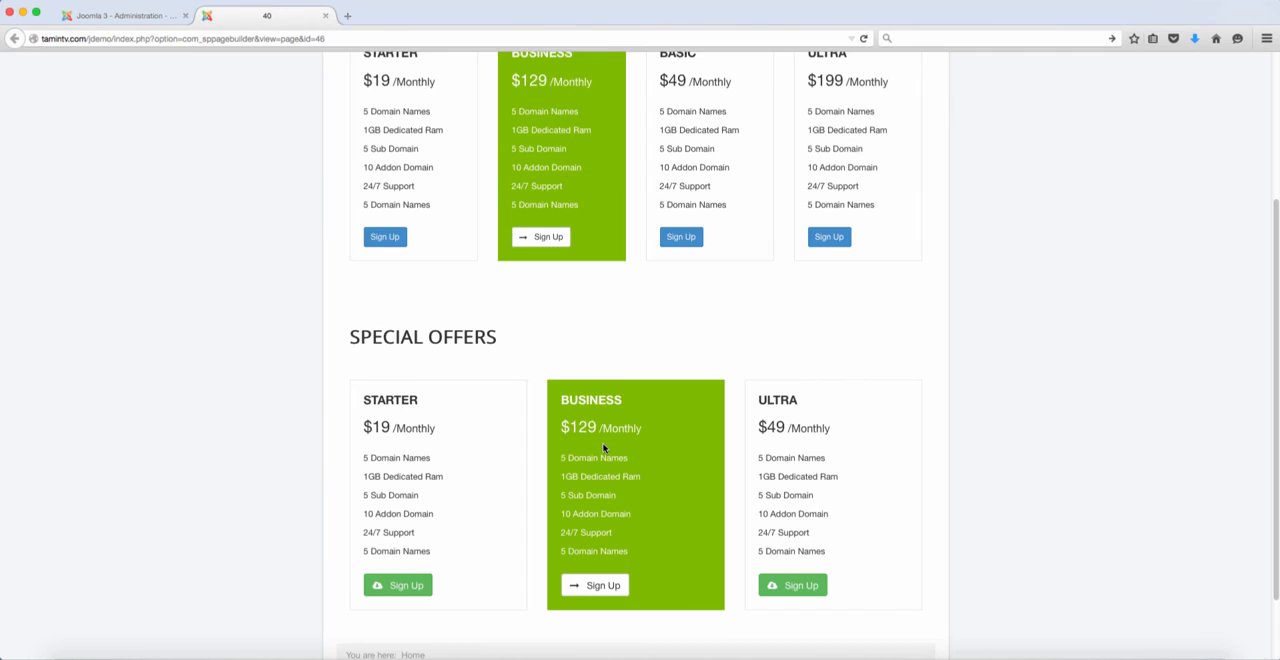
pyautogui.scroll(3)
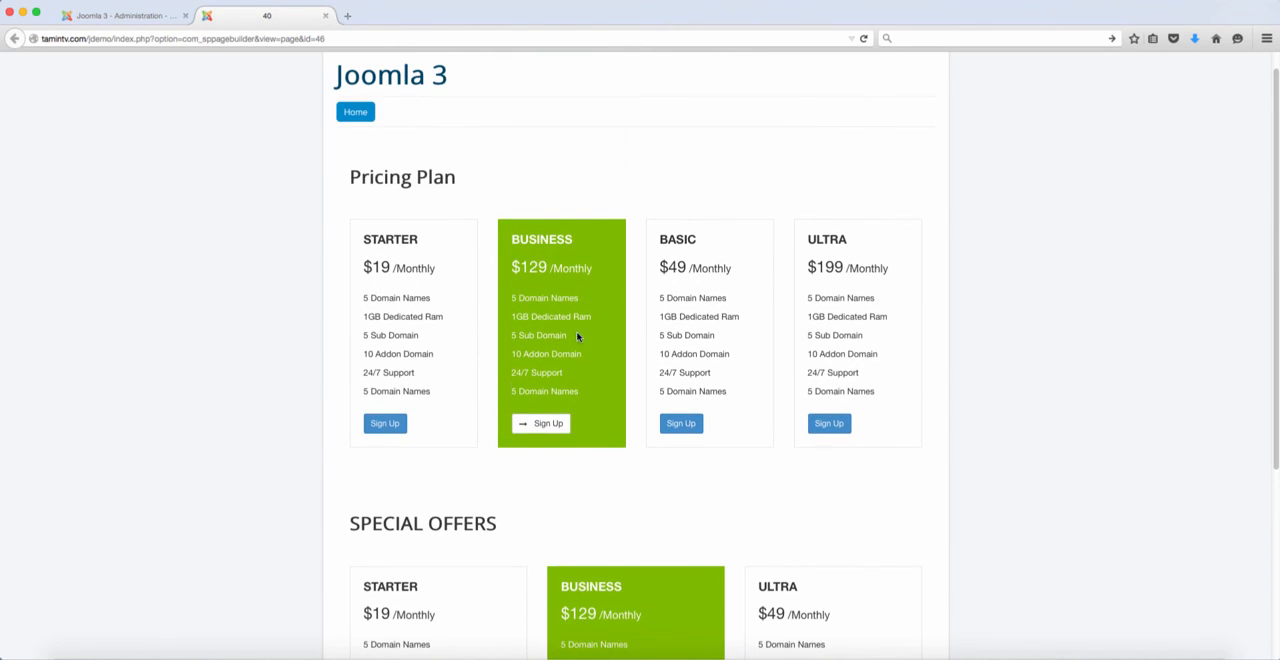
pyautogui.moveTo(558, 326)
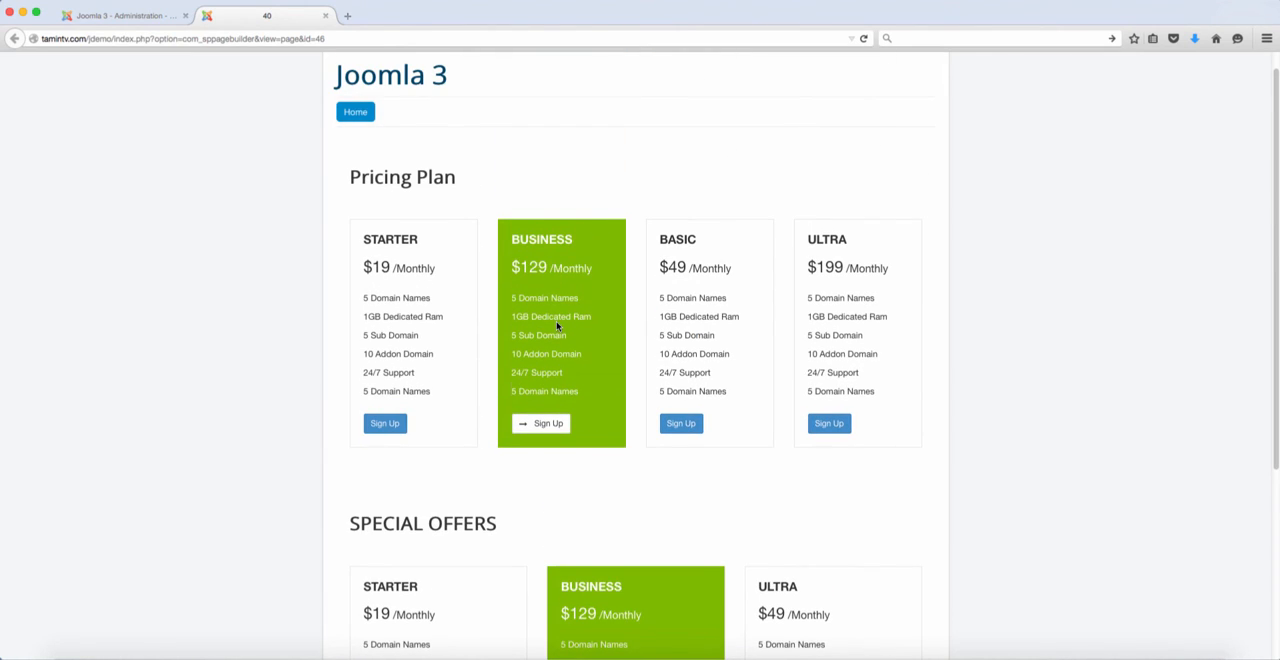
pyautogui.moveTo(519, 234)
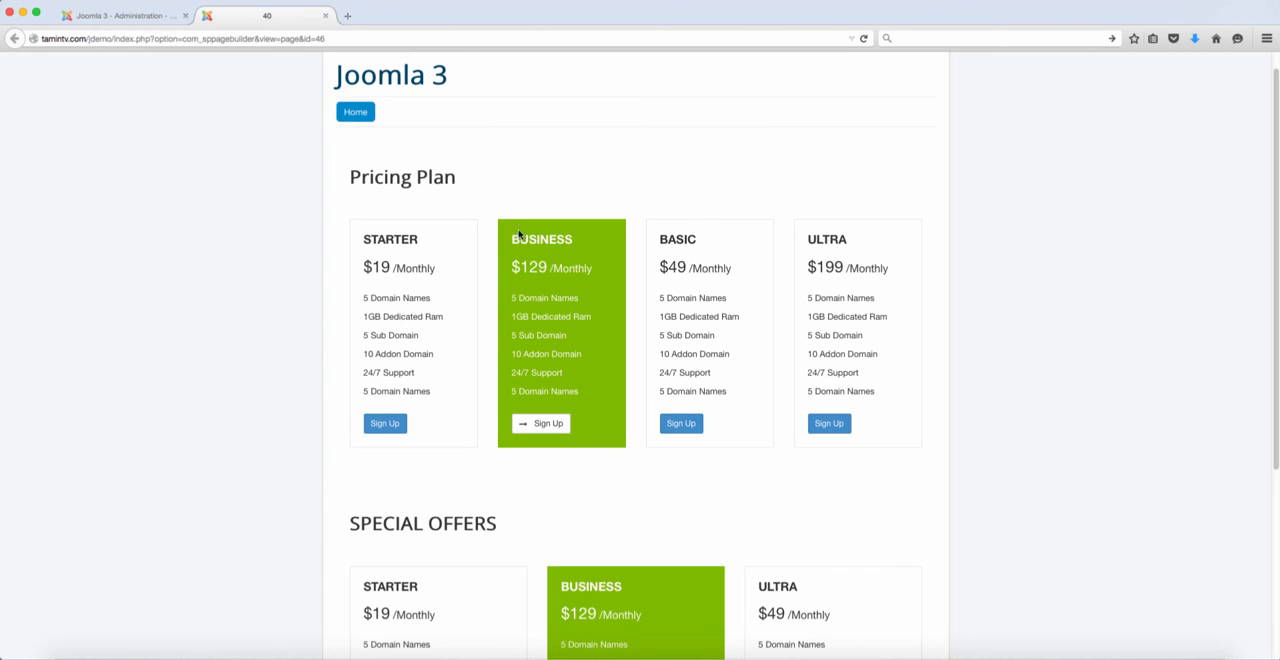
pyautogui.click(120, 15)
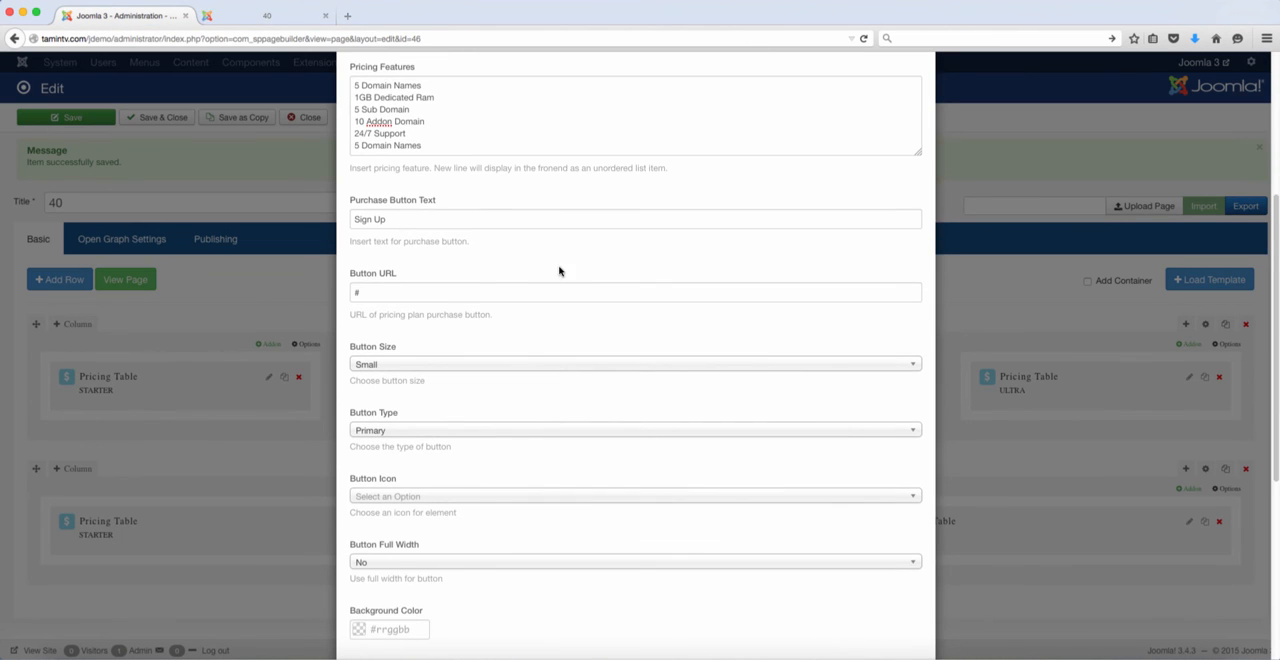
pyautogui.moveTo(1007, 265)
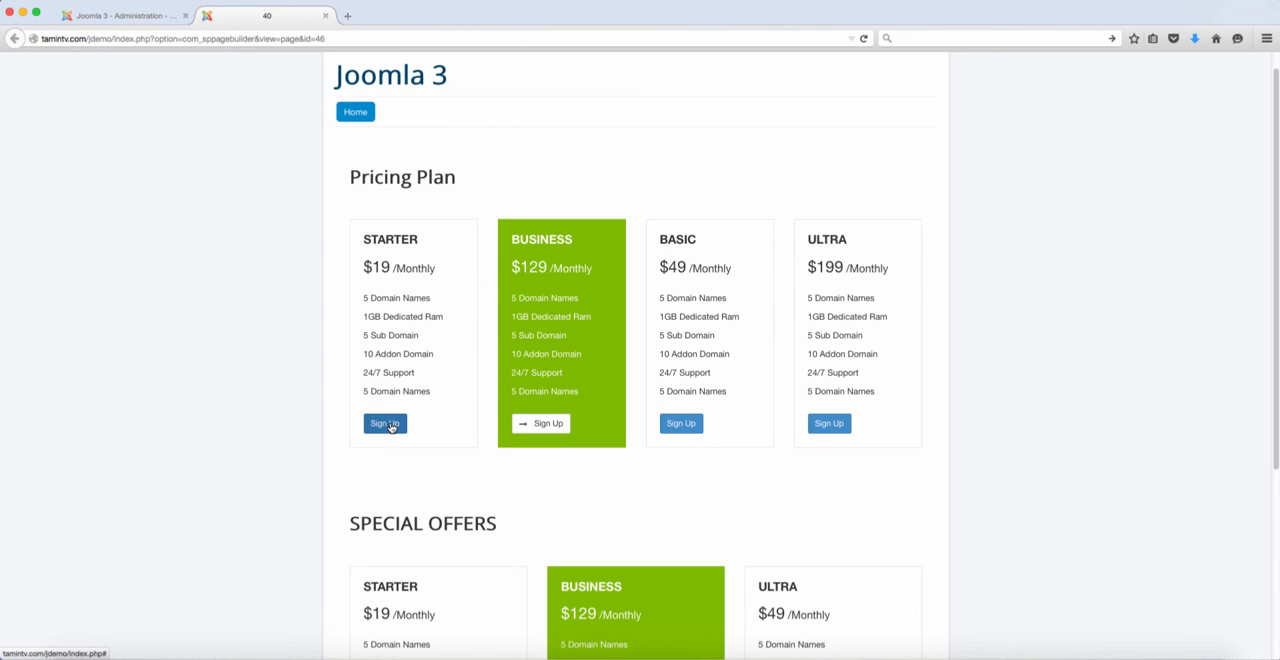
pyautogui.moveTo(368, 203)
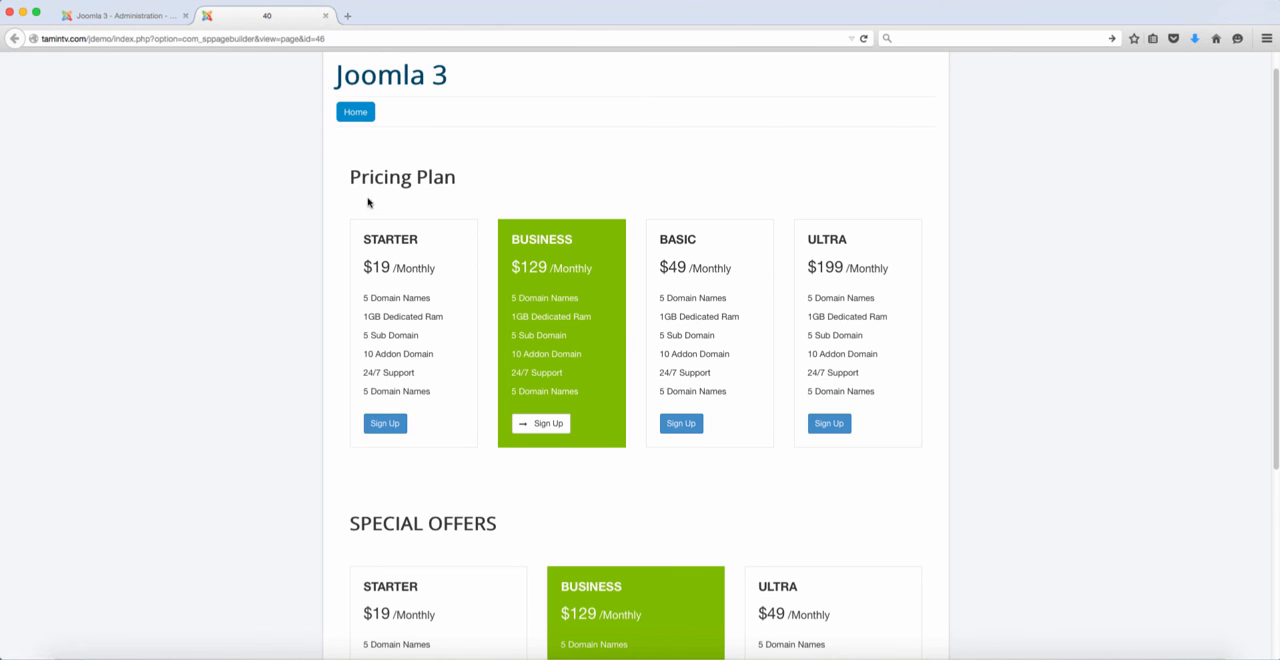